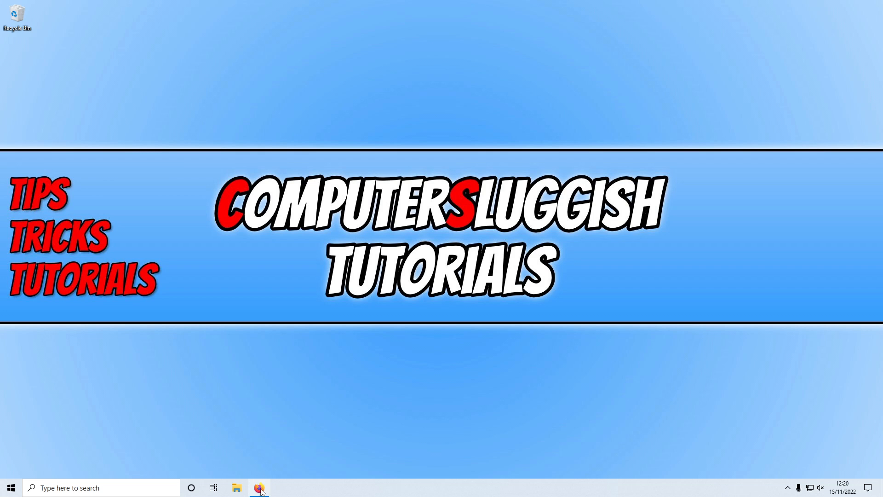
Launch Firefox and start the Battle.net desktop app download from the shop page.
{"action": "left_click", "coordinate": [259, 488]}
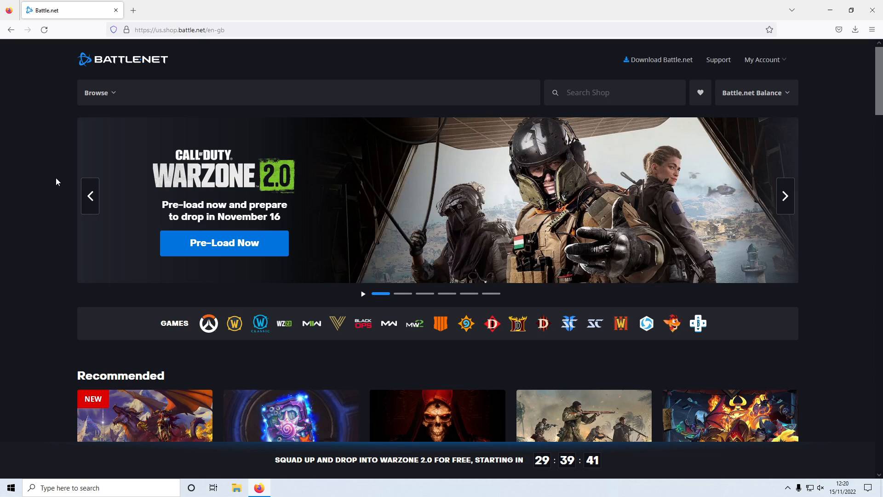
{"action": "mouse_move", "coordinate": [15, 180]}
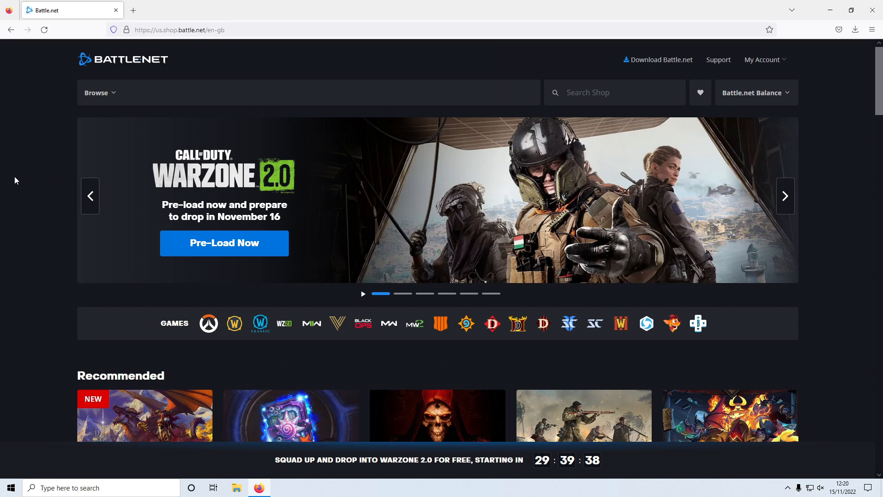
{"action": "mouse_move", "coordinate": [661, 59]}
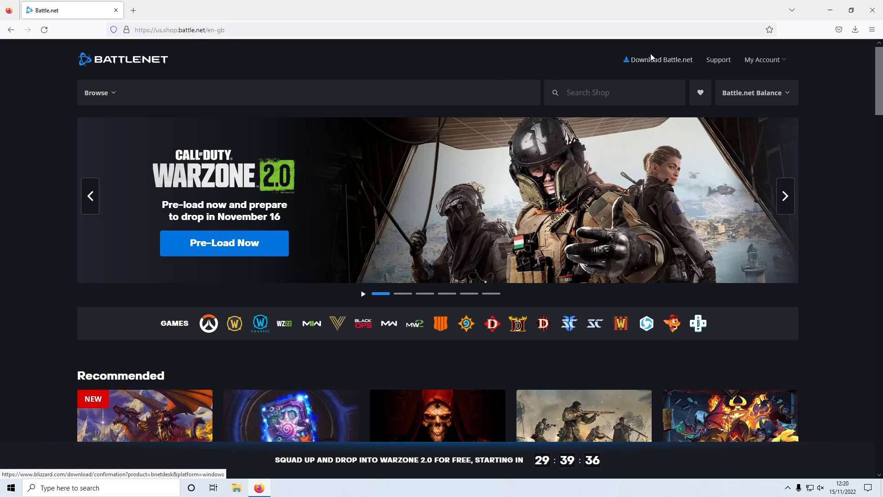
{"action": "left_click", "coordinate": [658, 59]}
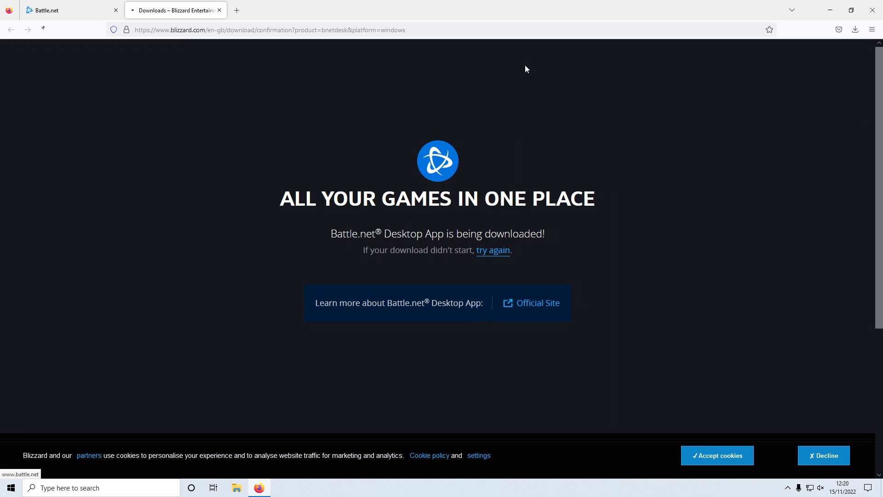
Run the downloaded Battle.net setup file from Firefox's downloads panel.
{"action": "left_click", "coordinate": [854, 29]}
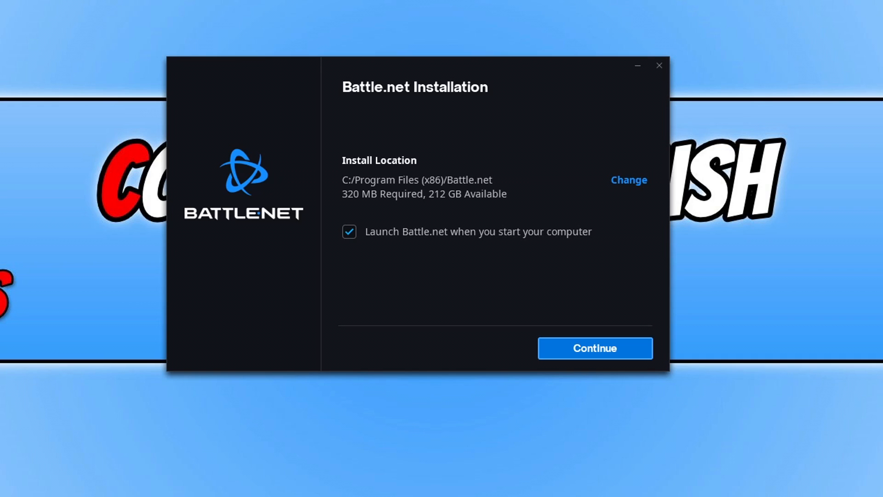
{"action": "mouse_move", "coordinate": [403, 144]}
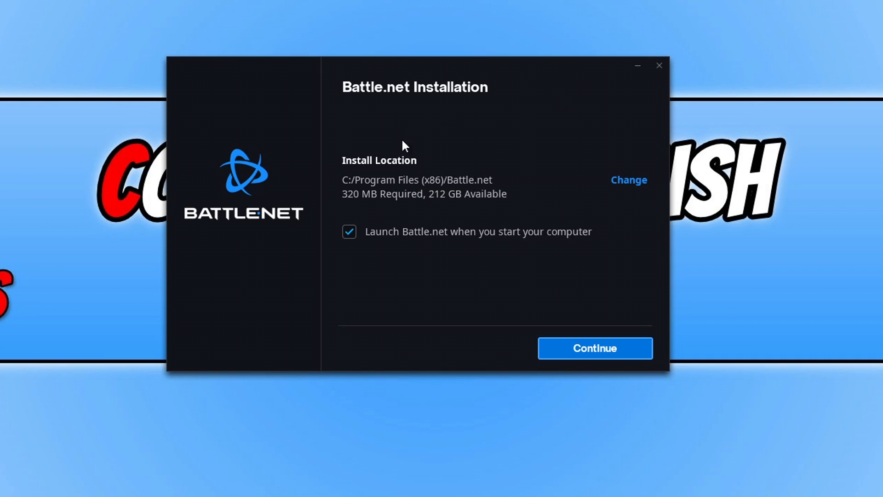
Install Battle.net with 'Launch Battle.net when you start your computer' unticked.
{"action": "left_click", "coordinate": [349, 232]}
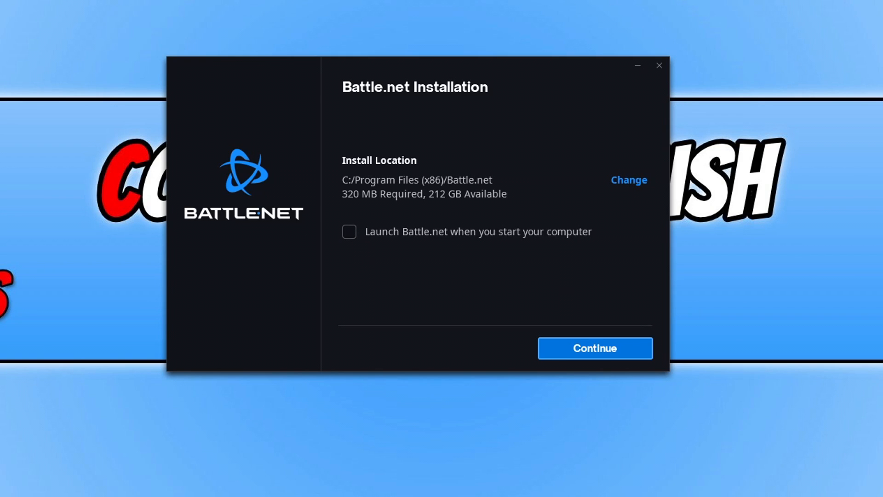
{"action": "left_click", "coordinate": [594, 348]}
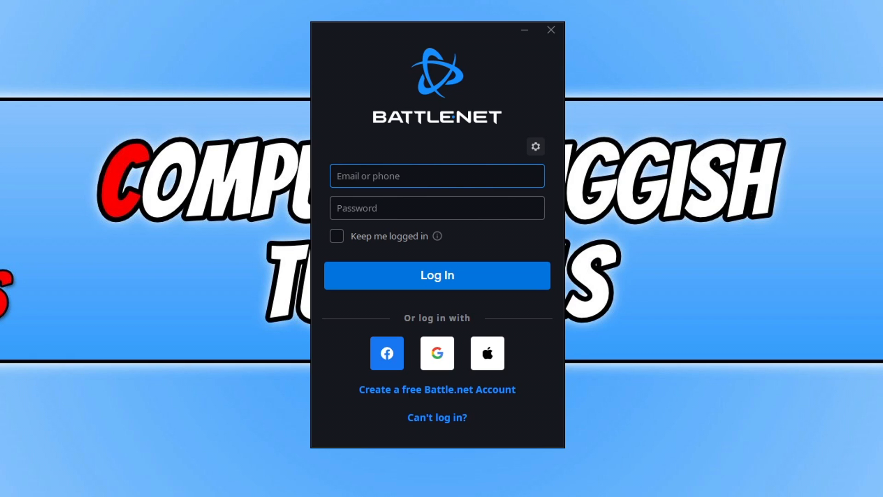
Enter account credentials in the Email or phone field and log in to Battle.net.
{"action": "left_click", "coordinate": [436, 175]}
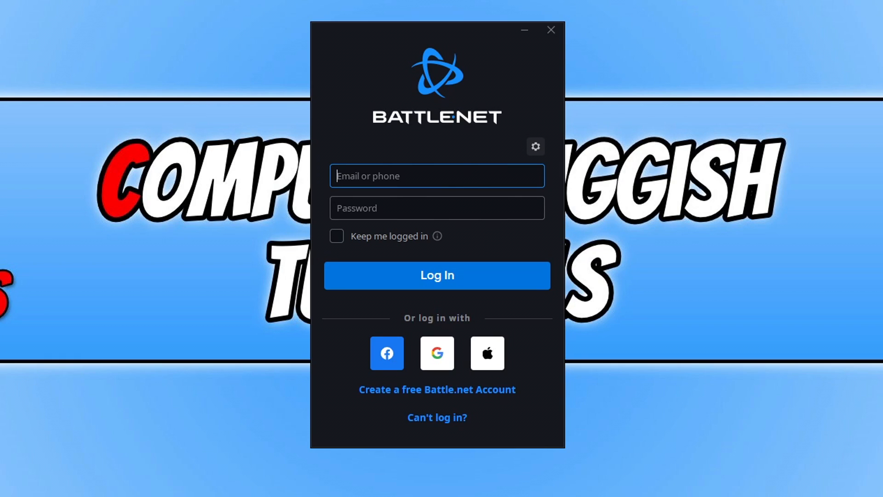
{"action": "mouse_move", "coordinate": [478, 398]}
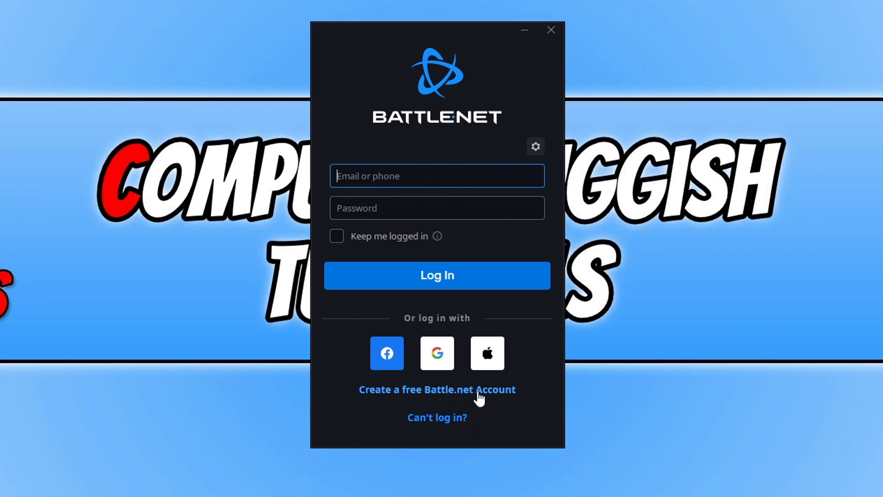
{"action": "mouse_move", "coordinate": [479, 397]}
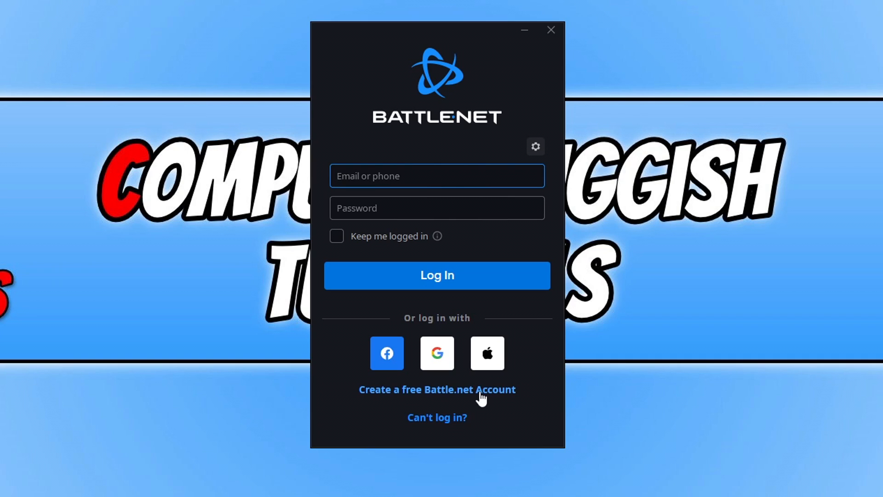
{"action": "left_click", "coordinate": [436, 275]}
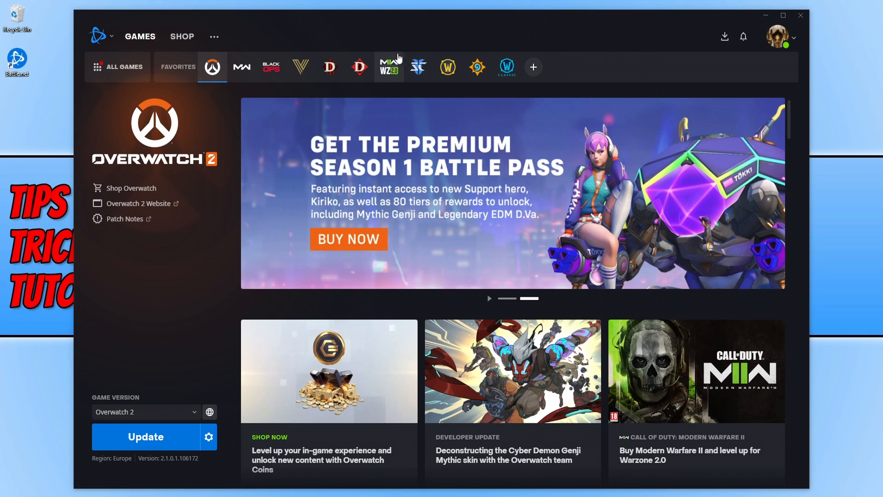
{"action": "mouse_move", "coordinate": [388, 67]}
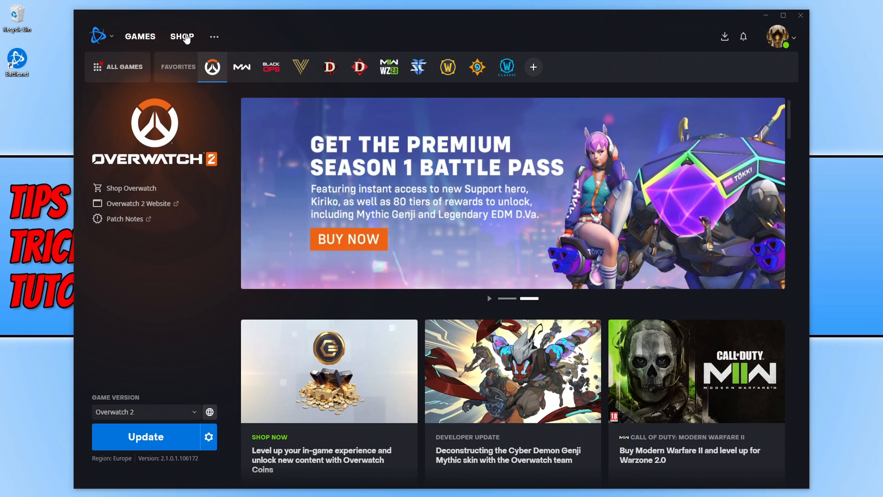
Search the shop for 'warzone' and choose Call of Duty: Warzone 2.0 from the results.
{"action": "left_click", "coordinate": [182, 36]}
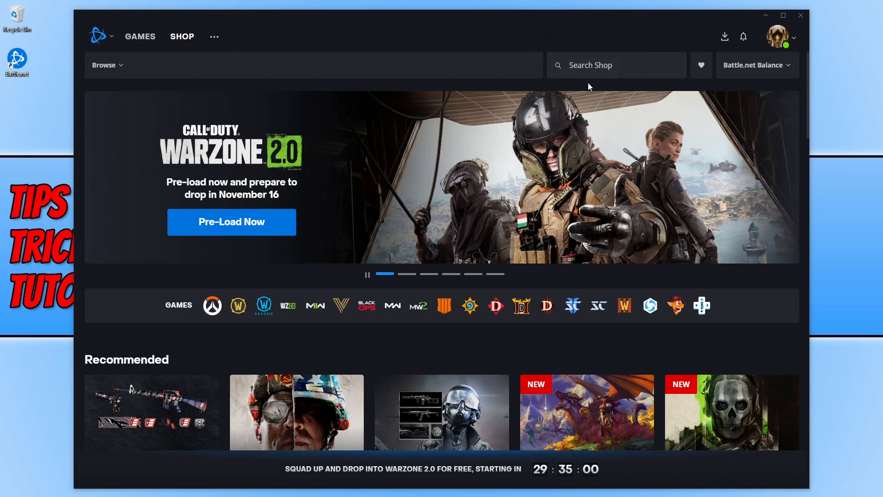
{"action": "left_click", "coordinate": [592, 65]}
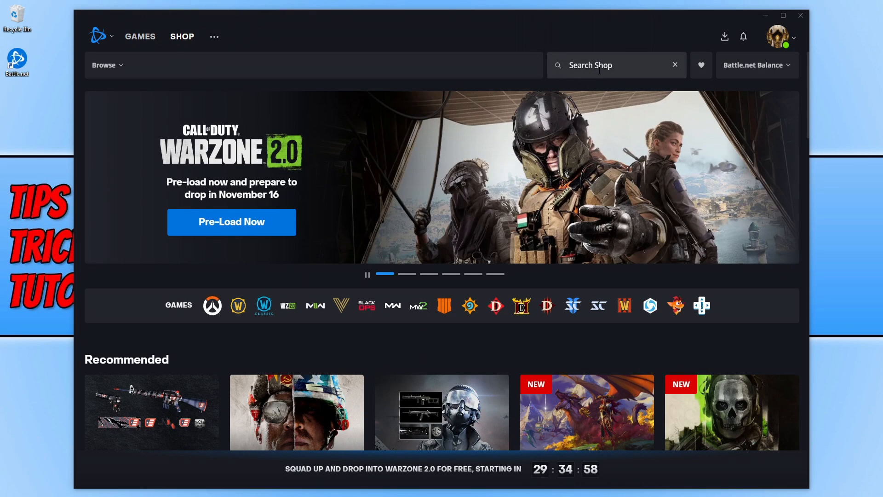
{"action": "type", "text": "warzone"}
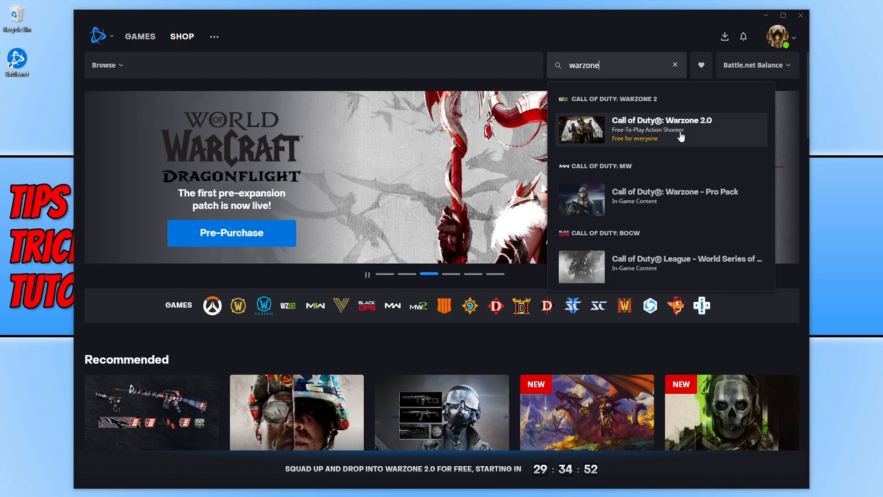
{"action": "left_click", "coordinate": [662, 129]}
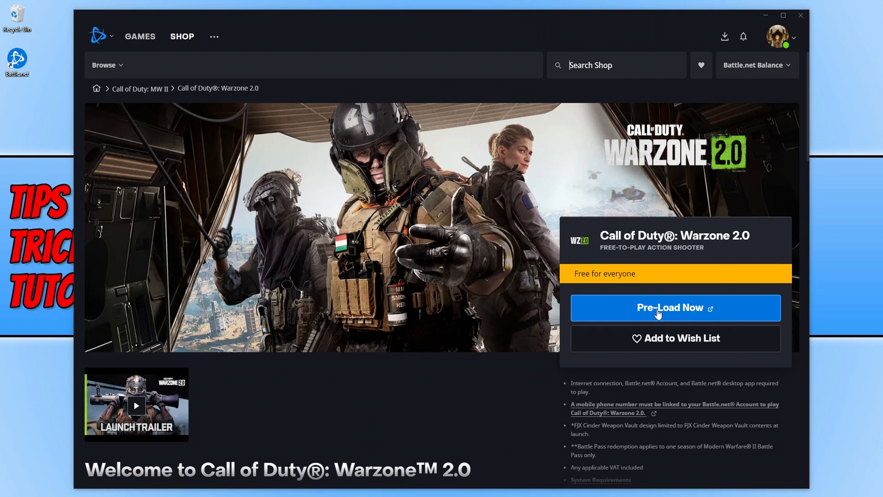
{"action": "mouse_move", "coordinate": [678, 308]}
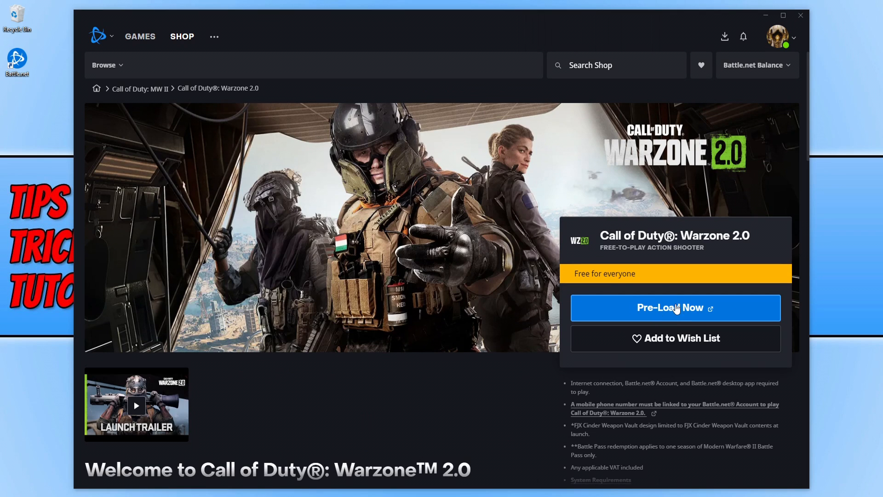
Pre-load Warzone 2.0 and bring up the MWII | WZ2.0 installation dialog.
{"action": "left_click", "coordinate": [140, 36]}
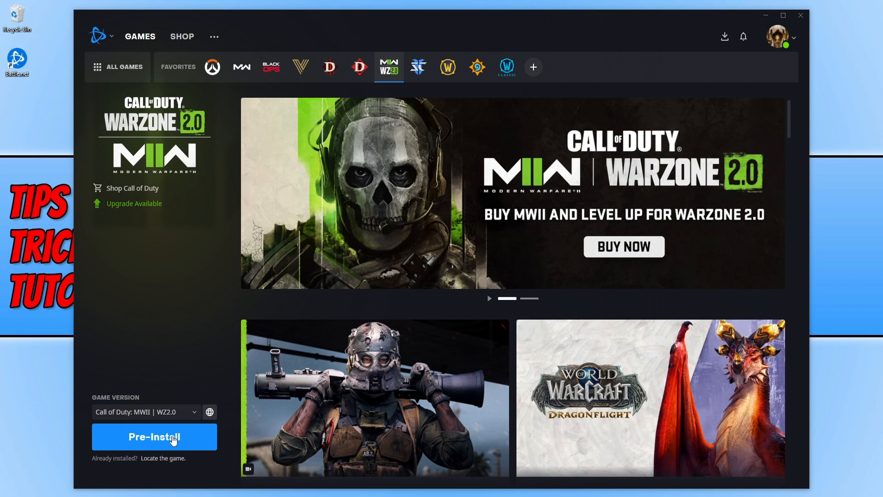
{"action": "left_click", "coordinate": [154, 437]}
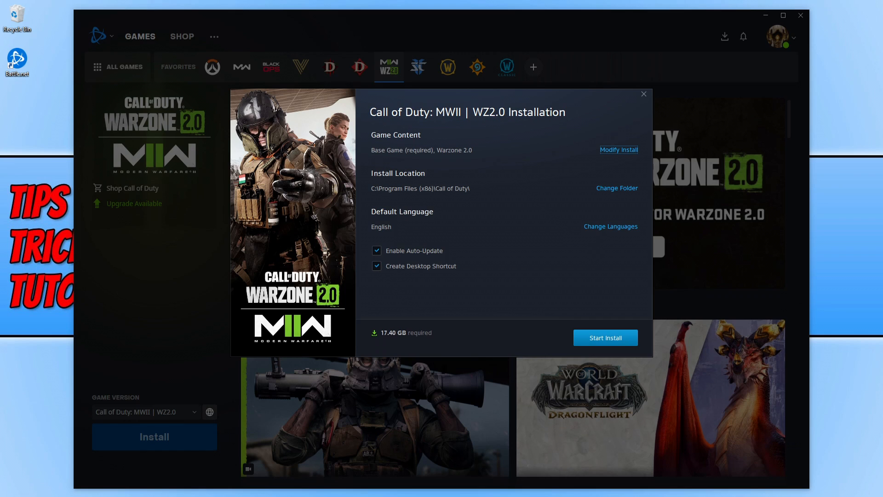
{"action": "mouse_move", "coordinate": [654, 125]}
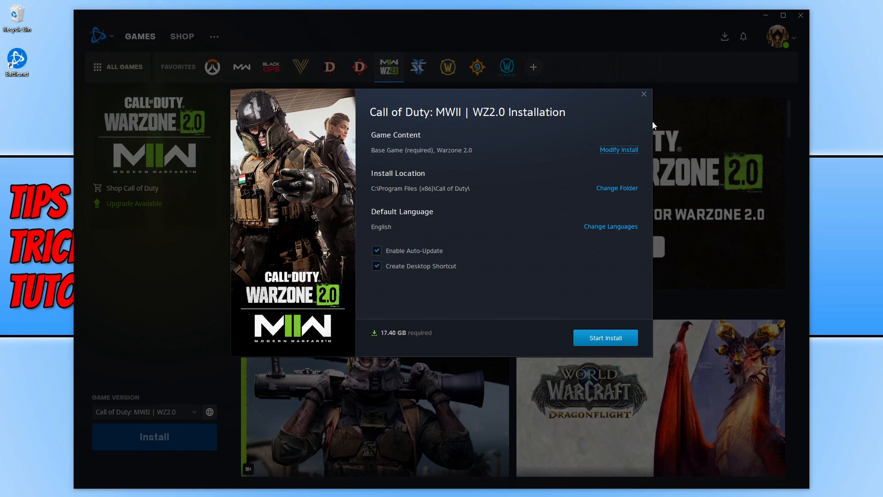
Modify the install to choose which game content gets installed.
{"action": "left_click", "coordinate": [618, 150]}
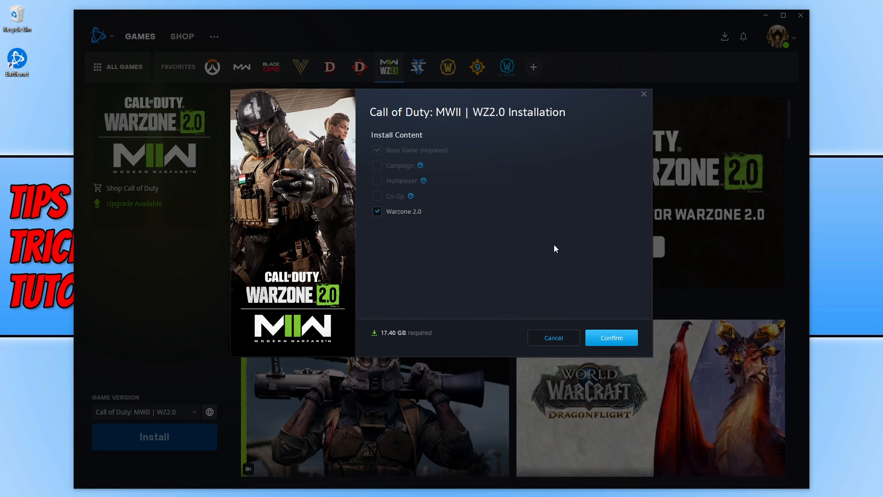
Confirm installing only the base game and Warzone 2.0.
{"action": "left_click", "coordinate": [611, 337]}
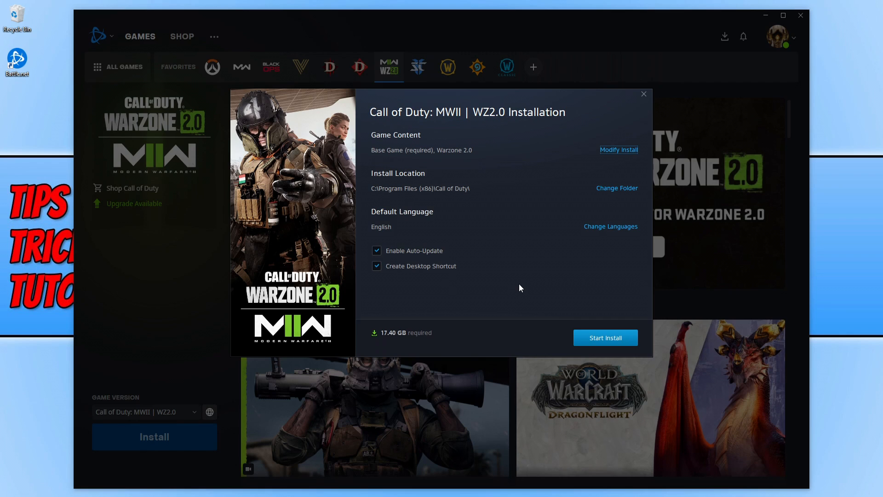
{"action": "mouse_move", "coordinate": [623, 165]}
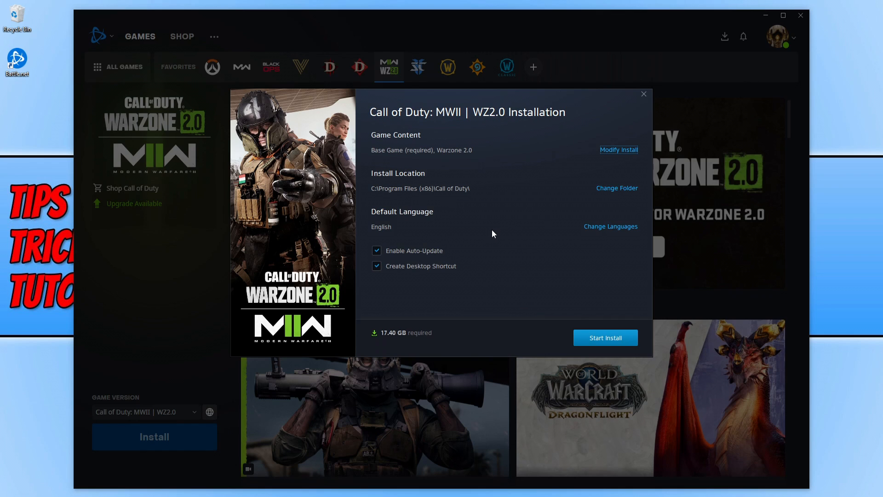
{"action": "mouse_move", "coordinate": [454, 253]}
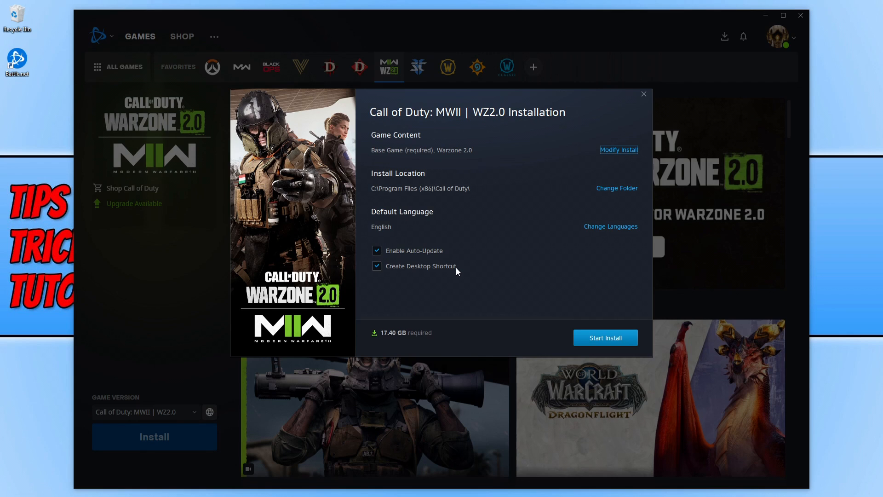
{"action": "mouse_move", "coordinate": [605, 338]}
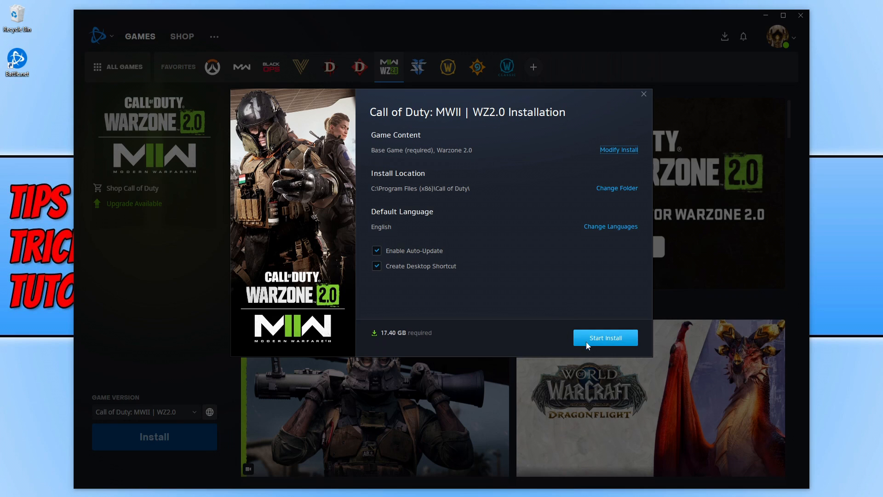
Start the Call of Duty: MWII | WZ2.0 installation, 17.40 GB required.
{"action": "left_click", "coordinate": [605, 338]}
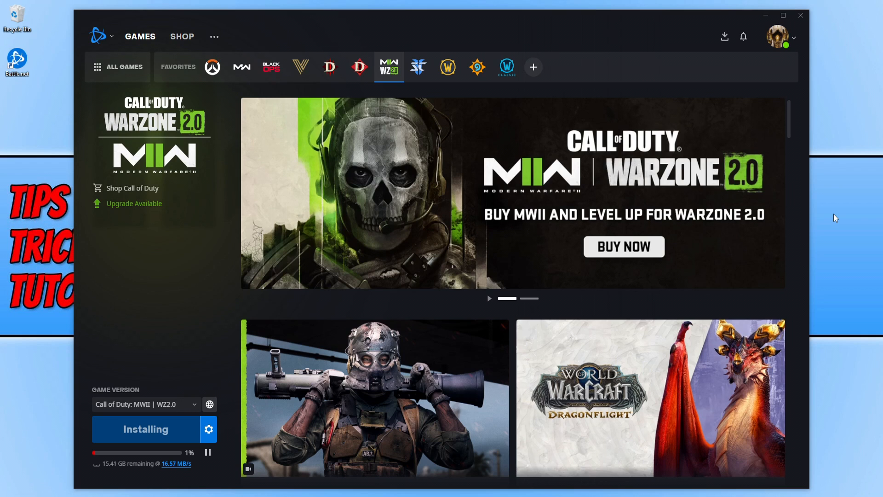
{"action": "mouse_move", "coordinate": [393, 59]}
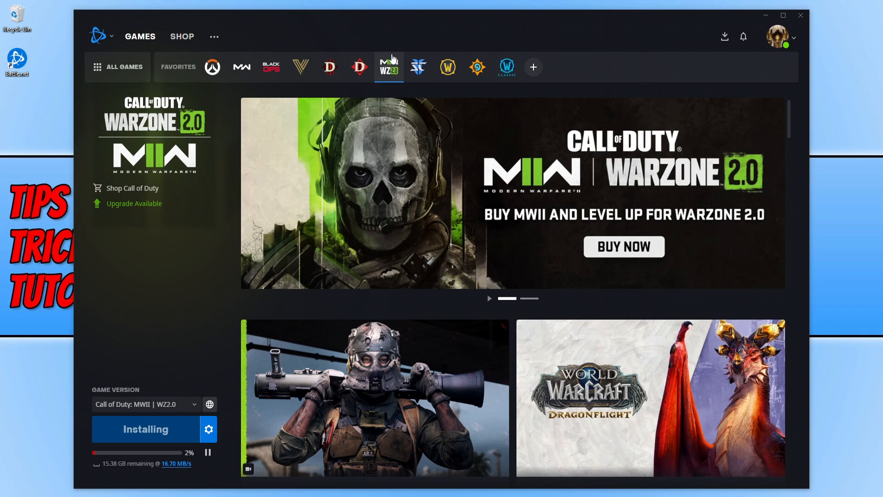
{"action": "mouse_move", "coordinate": [150, 33]}
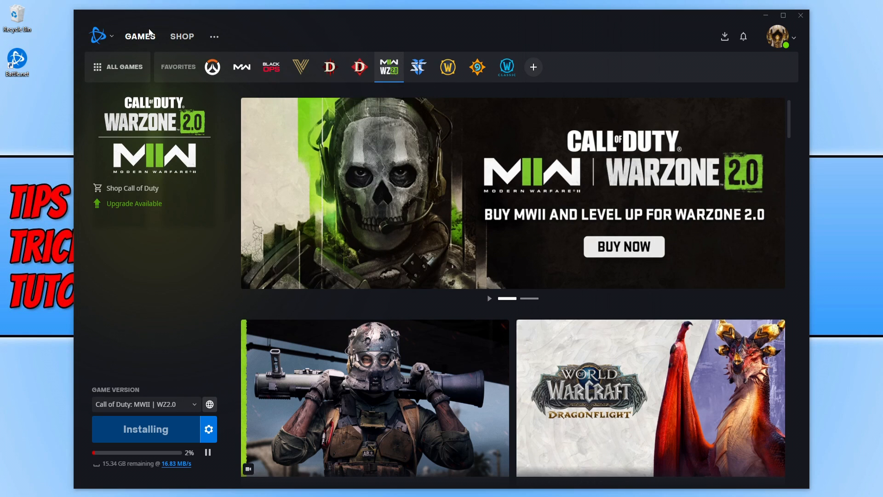
{"action": "mouse_move", "coordinate": [171, 440]}
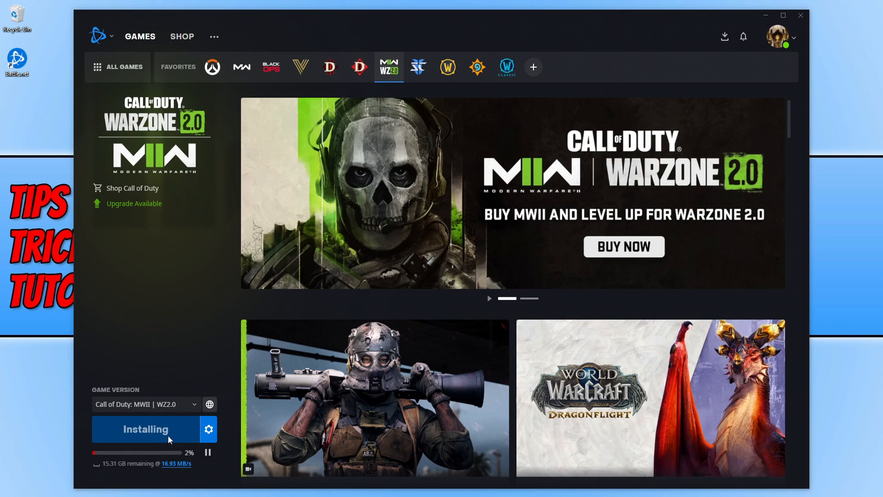